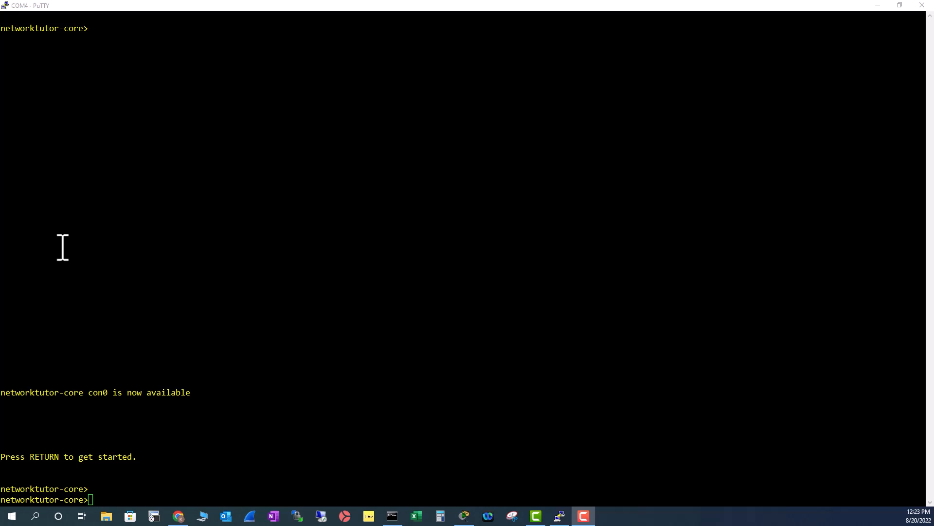
- Bring up the window's system menu from the title-bar icon
left_click(5, 6)
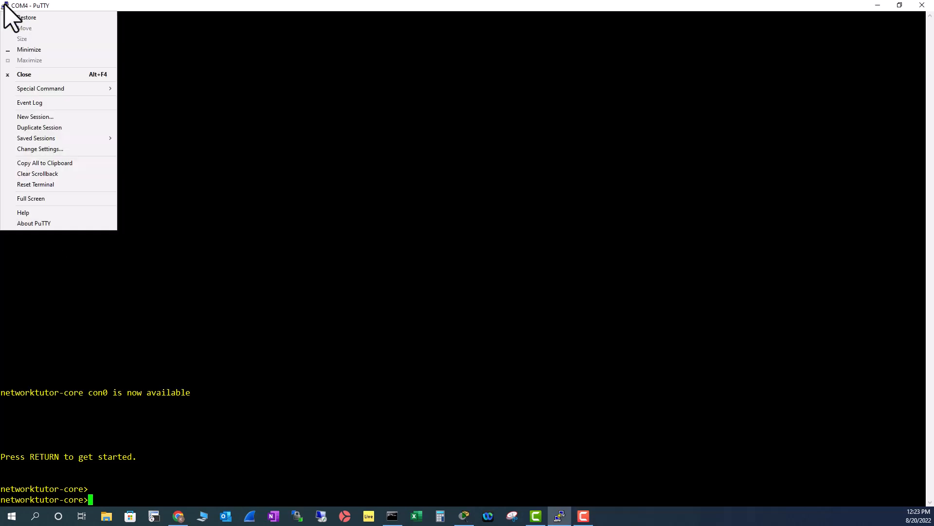
mouse_move(39, 148)
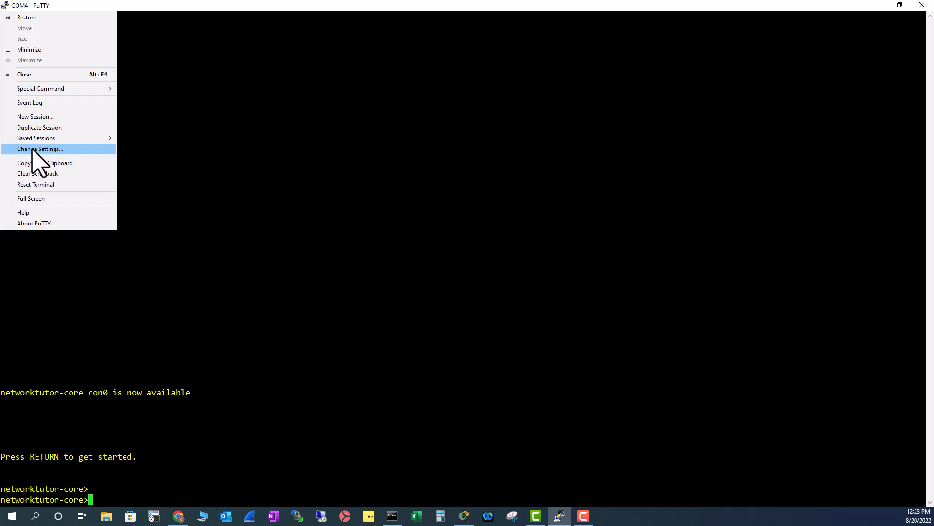
- Choose Change Settings... to reach the Reconfiguration dialog on Window > Behaviour
left_click(40, 148)
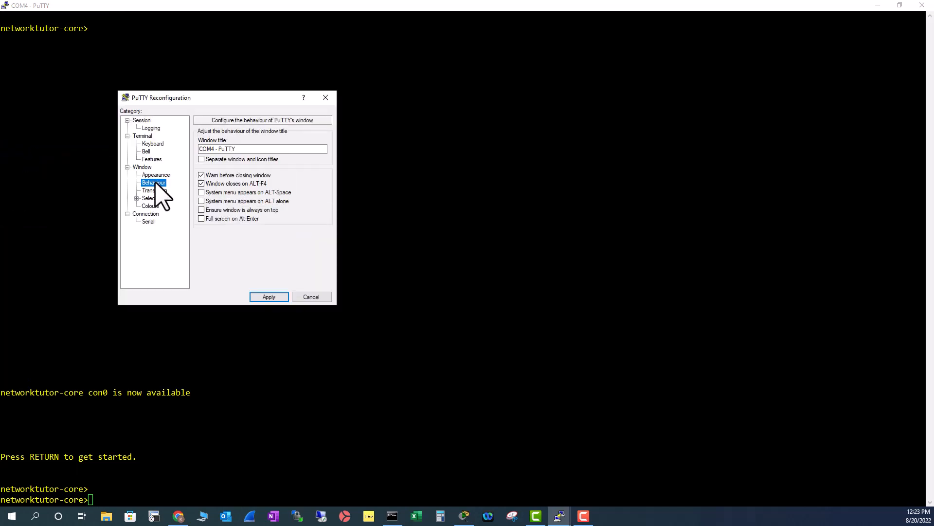
mouse_move(281, 196)
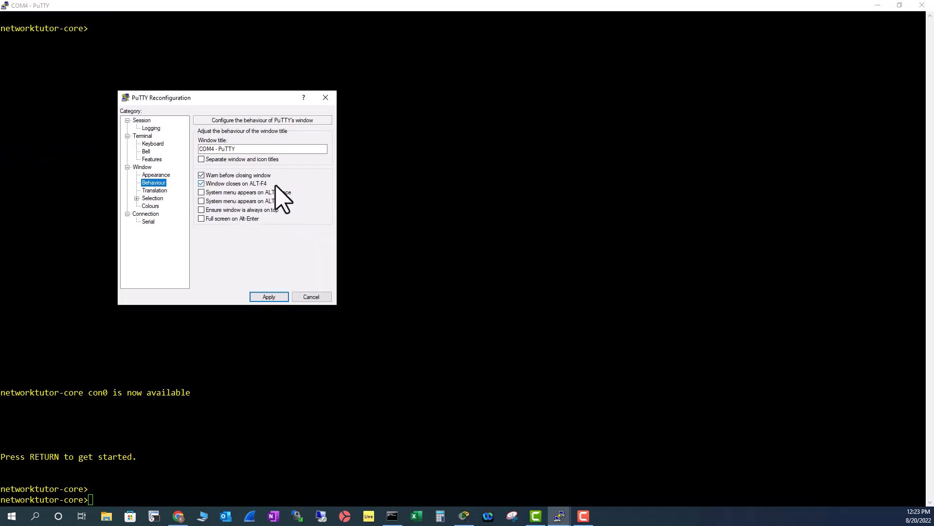
mouse_move(269, 194)
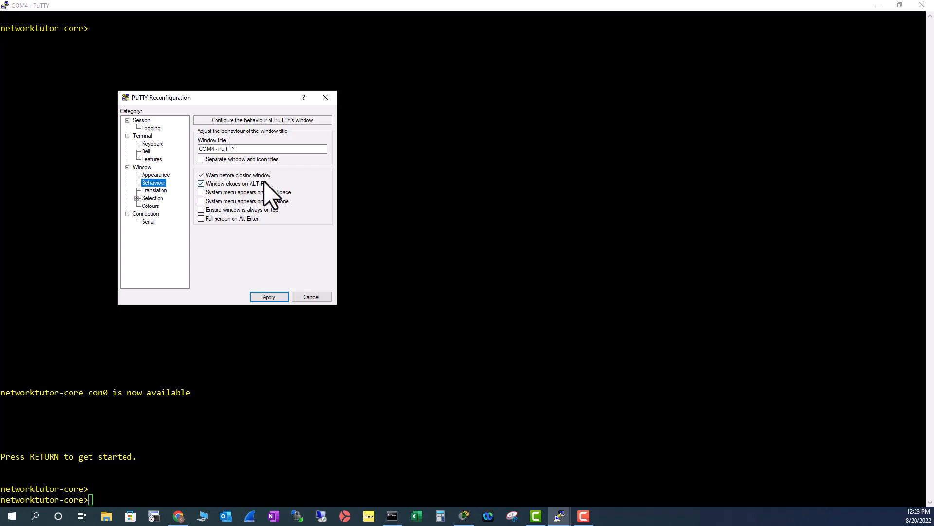
- Cancel the settings dialog, attempt to close the window, then cancel the exit confirmation
left_click(310, 297)
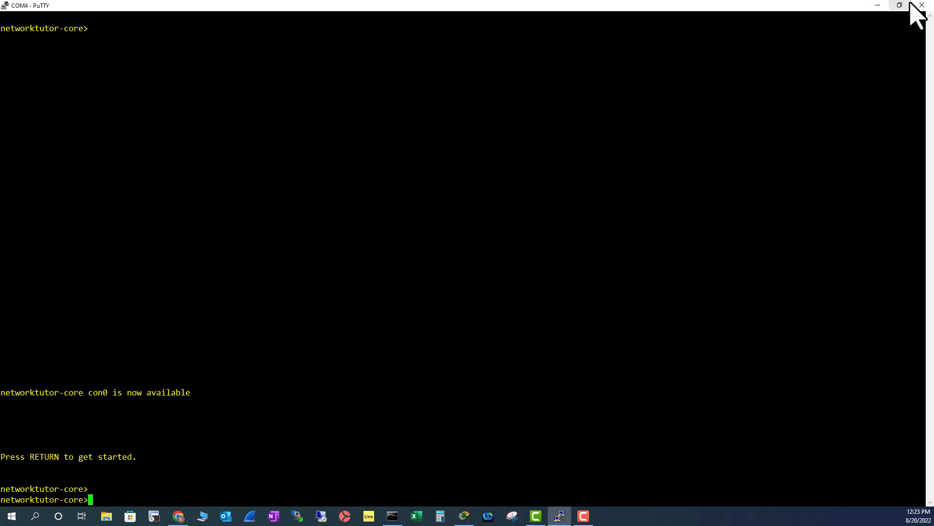
left_click(922, 6)
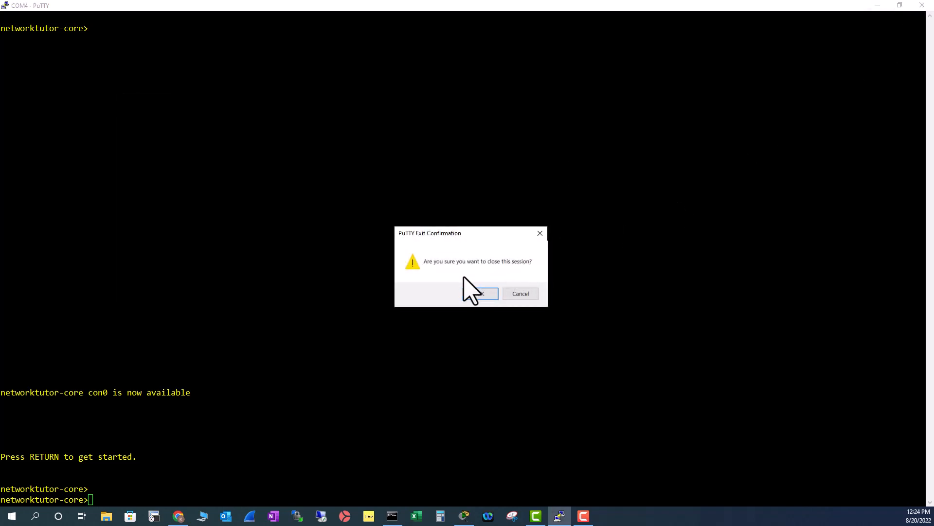
mouse_move(520, 295)
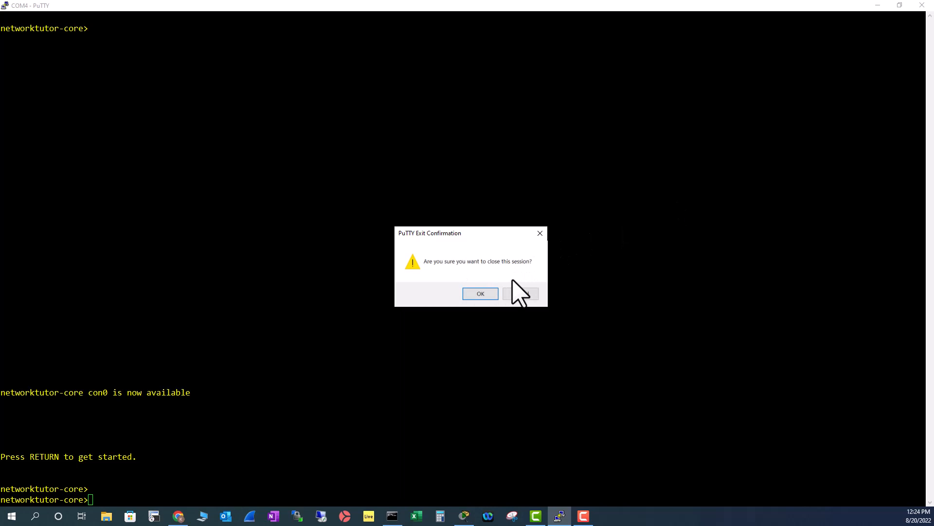
mouse_move(520, 293)
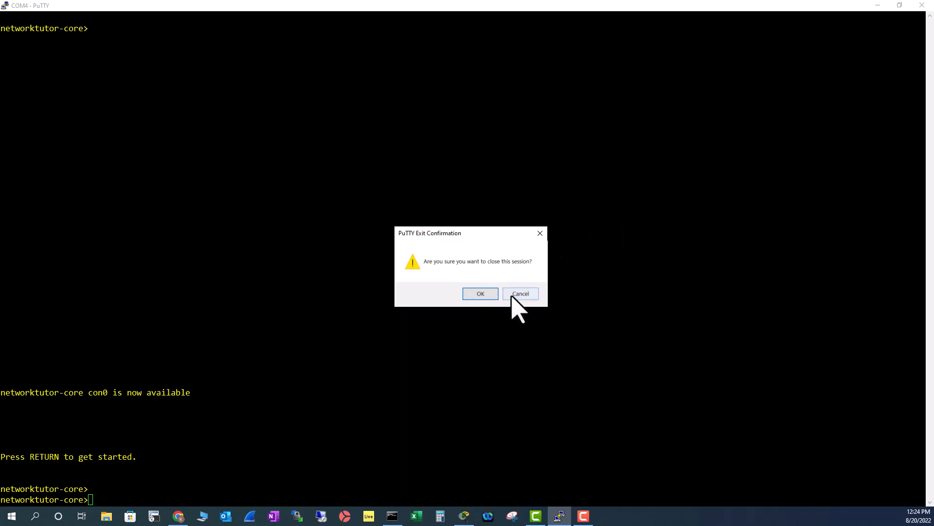
left_click(520, 293)
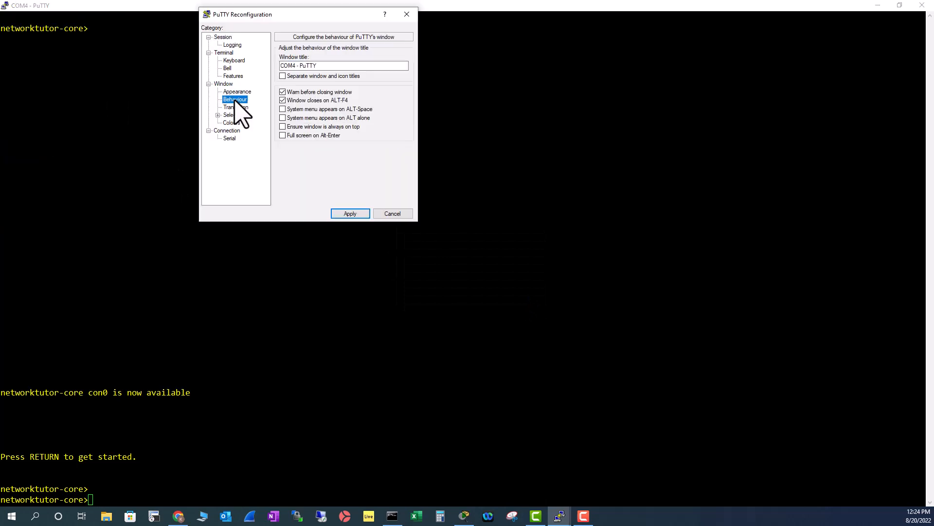
mouse_move(304, 117)
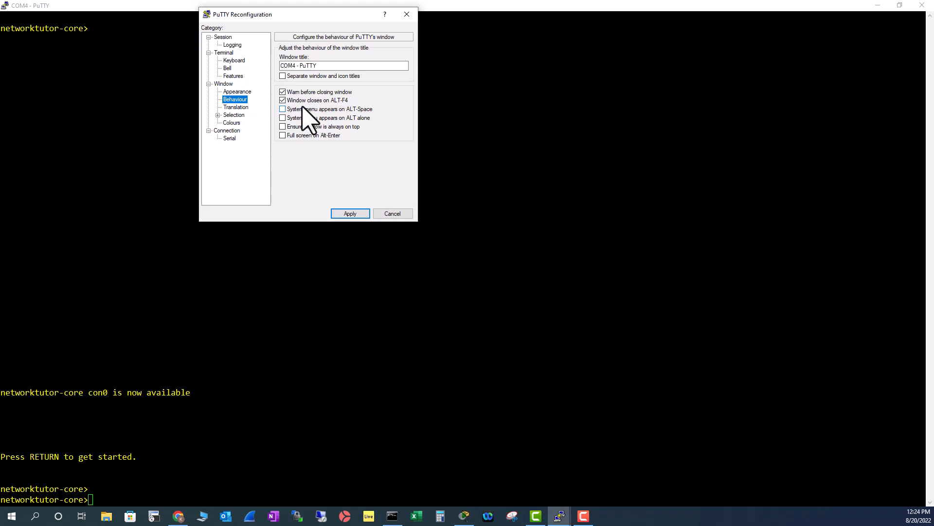
mouse_move(344, 120)
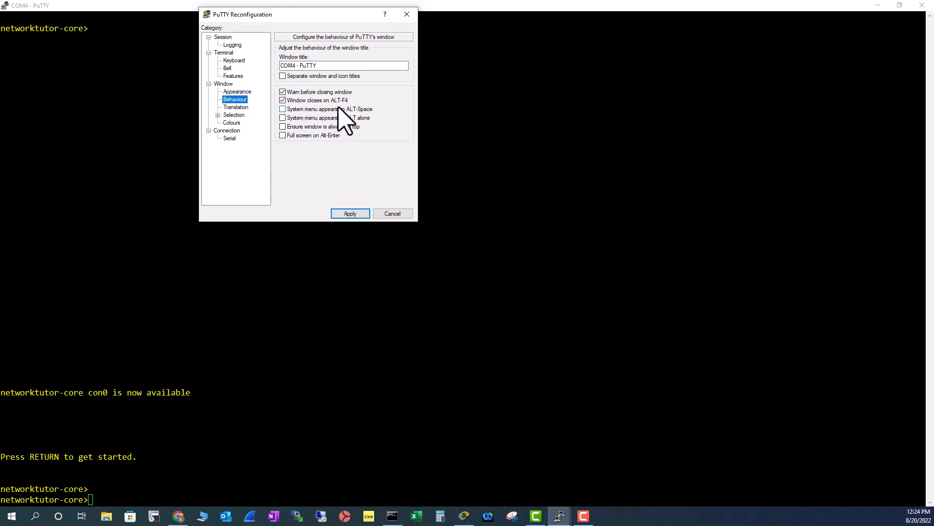
mouse_move(292, 134)
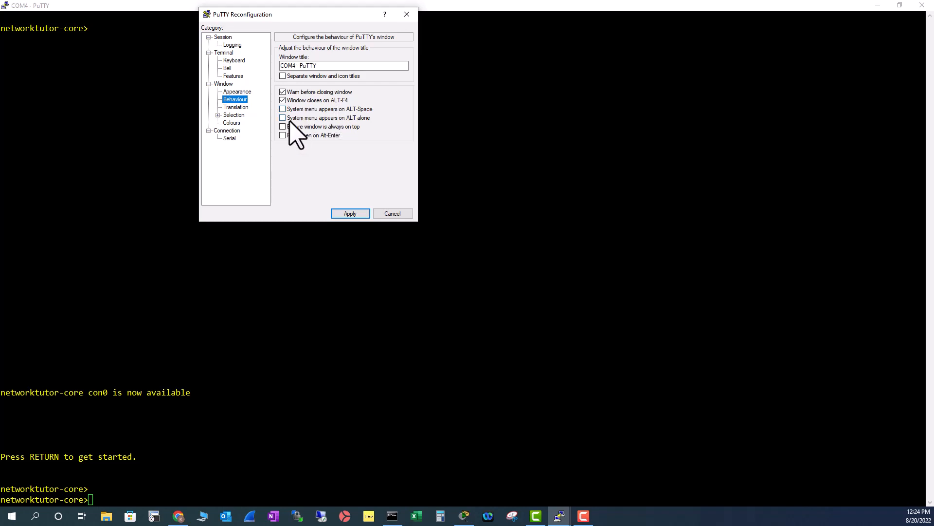
mouse_move(345, 134)
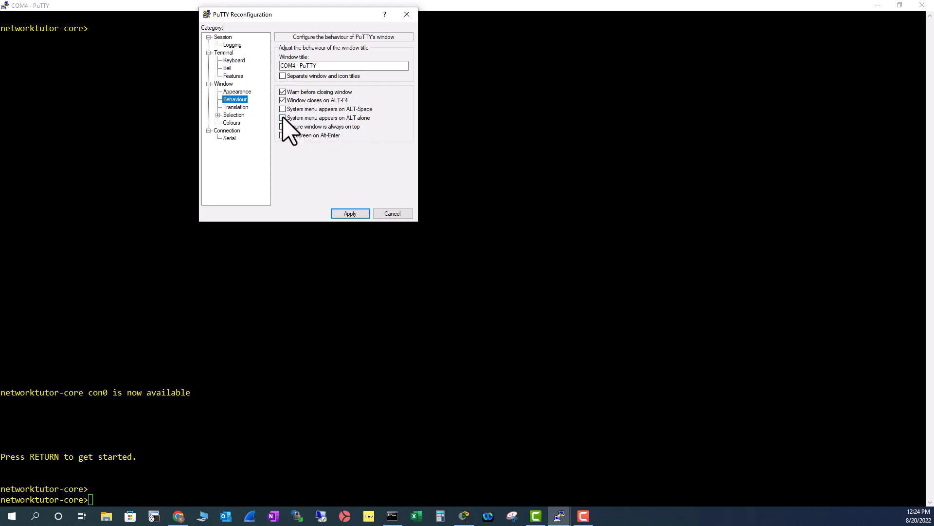
- Tick 'System menu appears on ALT alone' and 'Full screen on Alt-Enter'
left_click(283, 117)
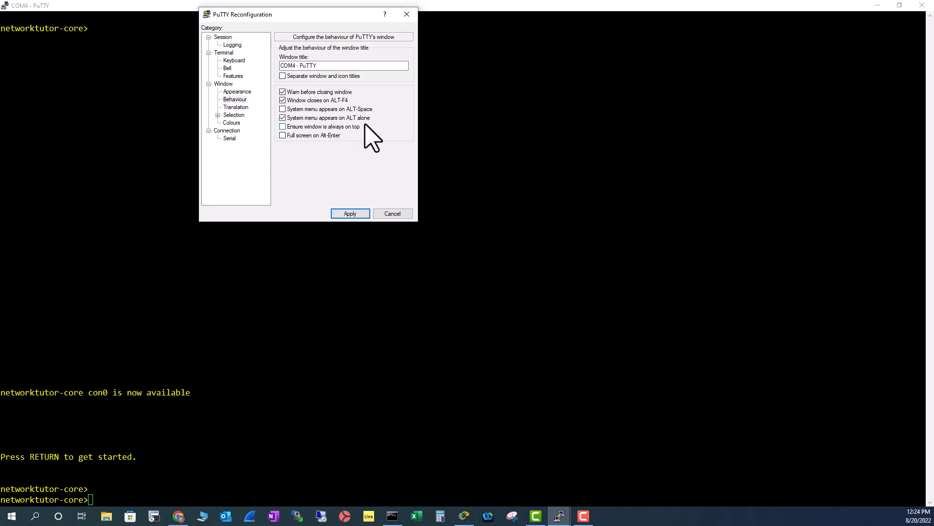
mouse_move(304, 151)
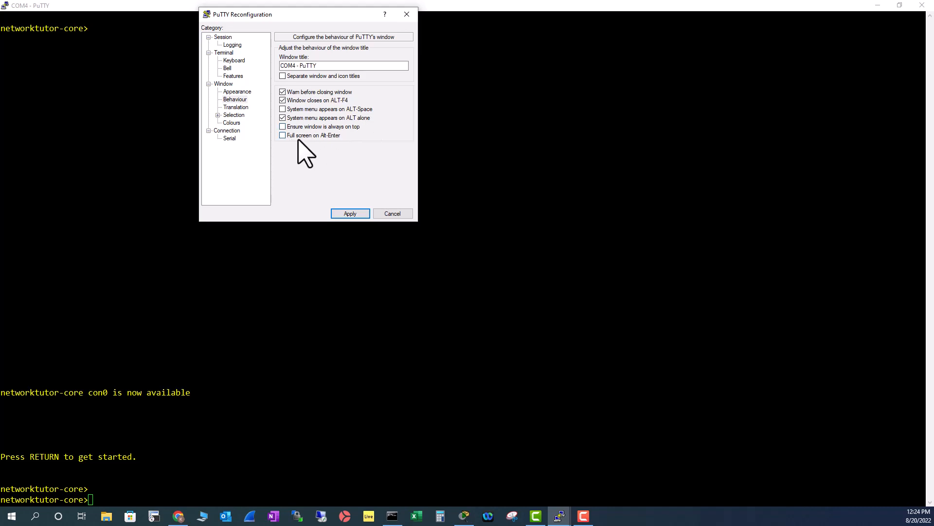
mouse_move(292, 146)
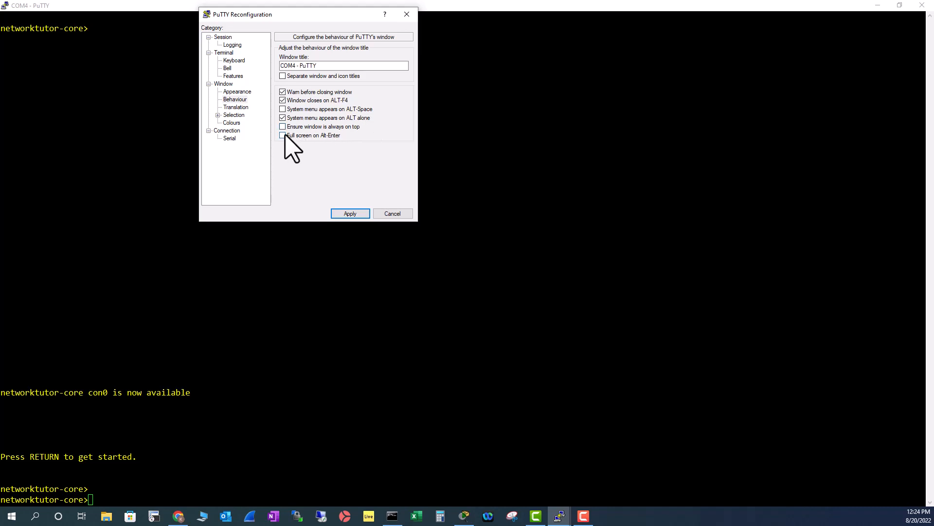
left_click(282, 136)
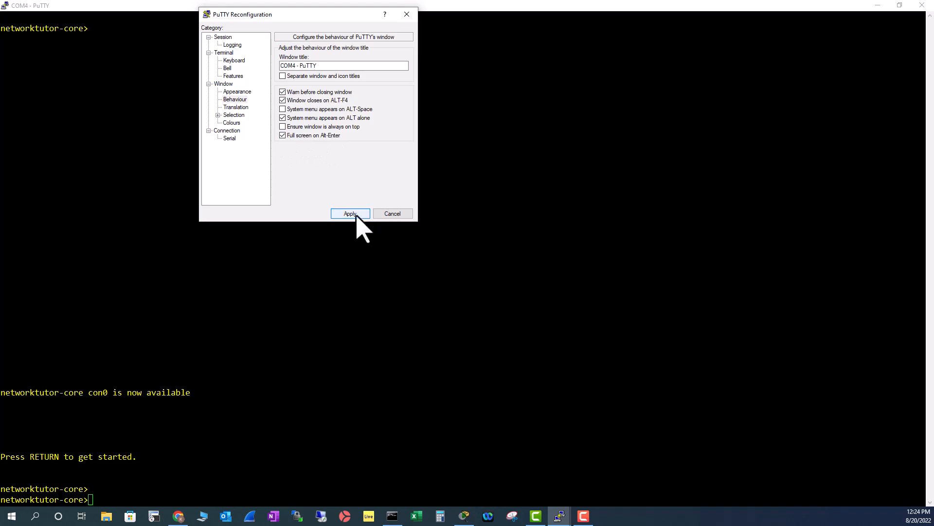
mouse_move(25, 15)
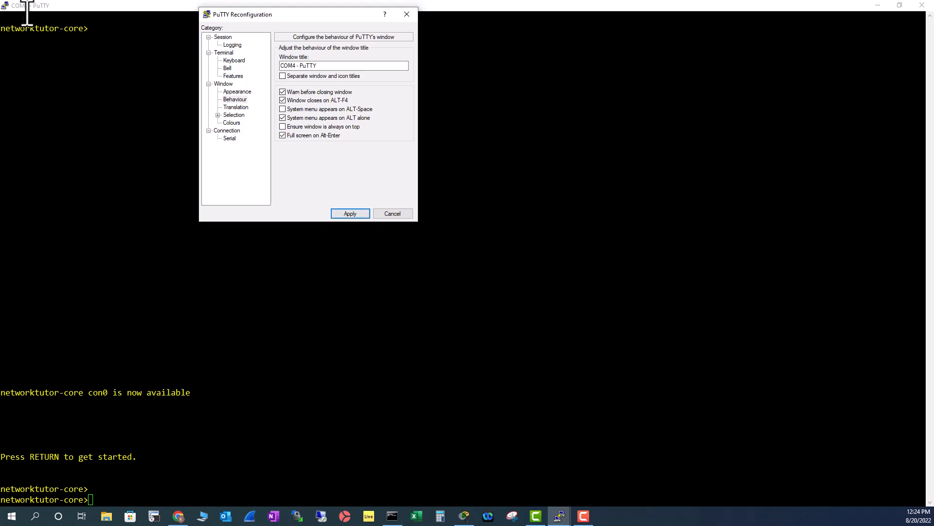
mouse_move(339, 296)
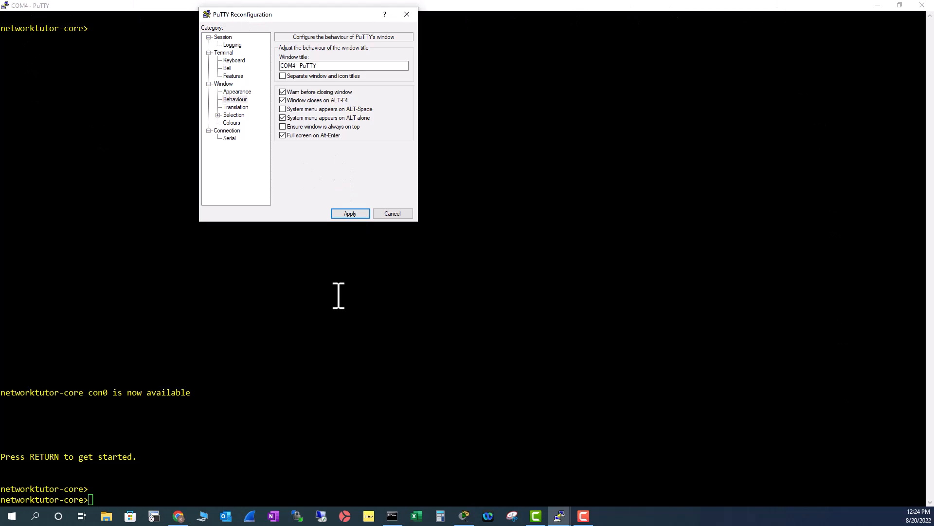
mouse_move(395, 117)
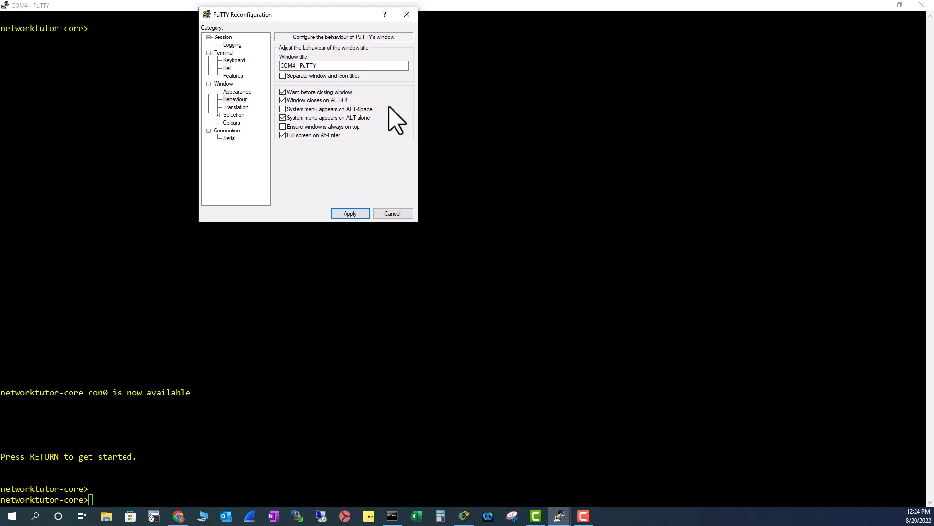
mouse_move(316, 131)
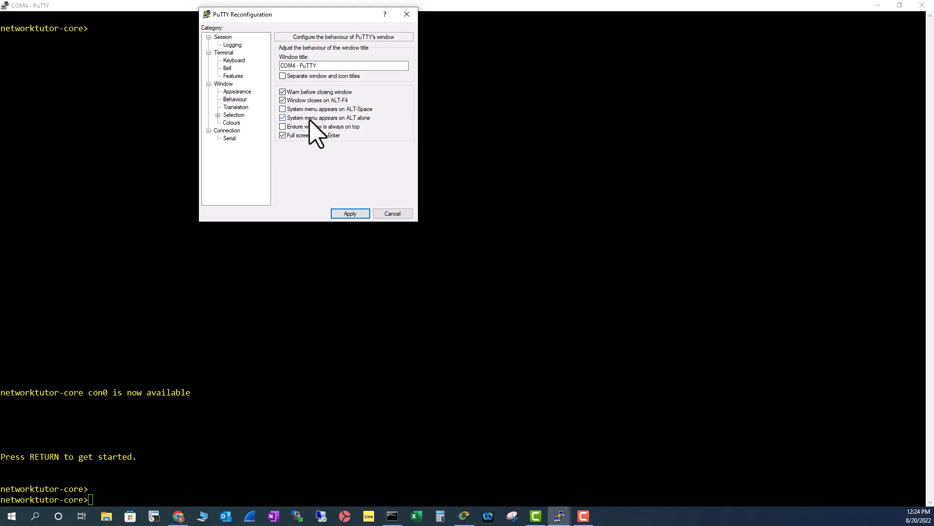
mouse_move(358, 128)
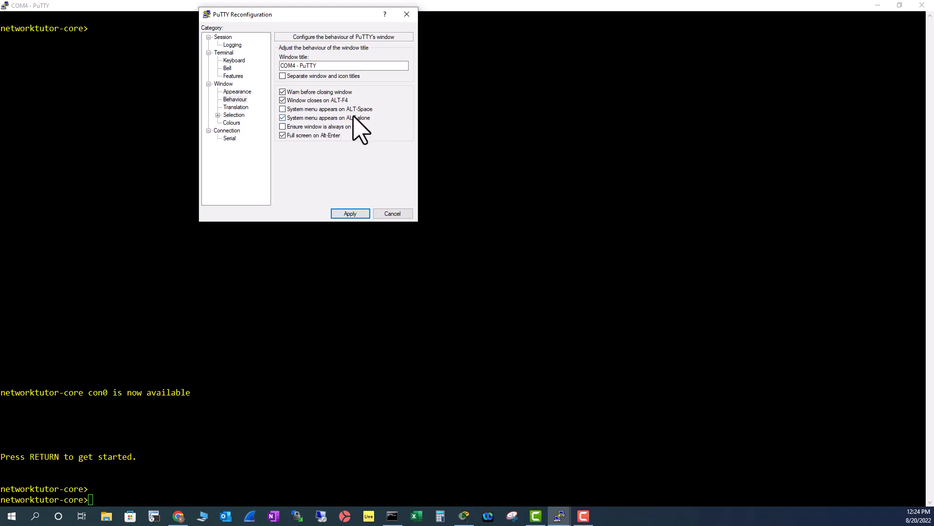
mouse_move(351, 110)
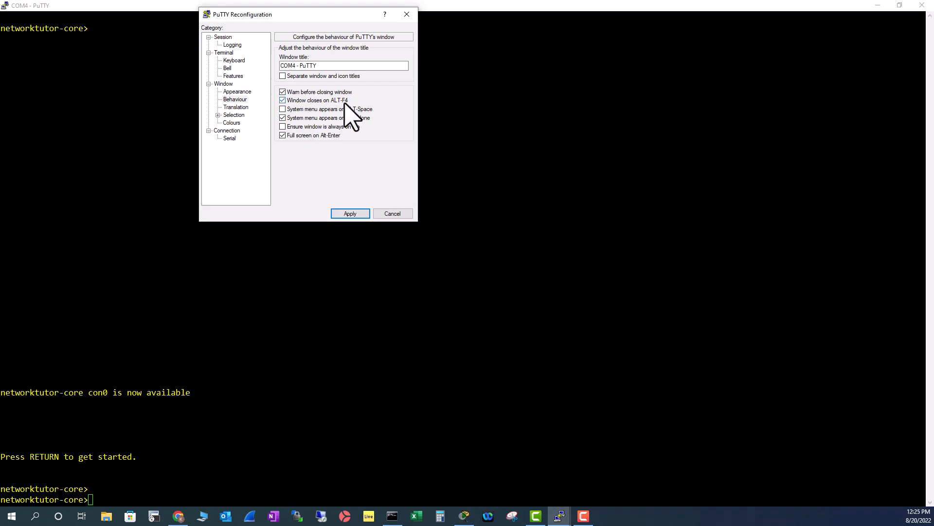
mouse_move(350, 143)
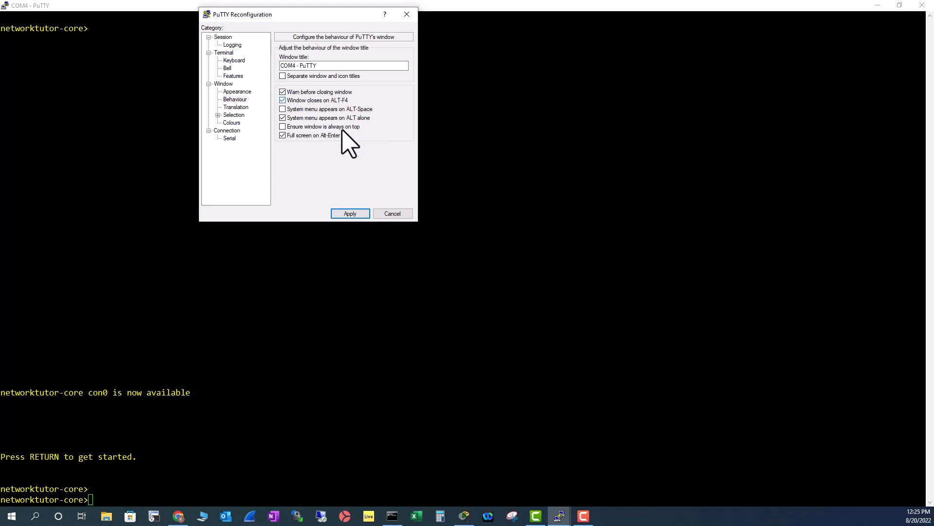
mouse_move(351, 111)
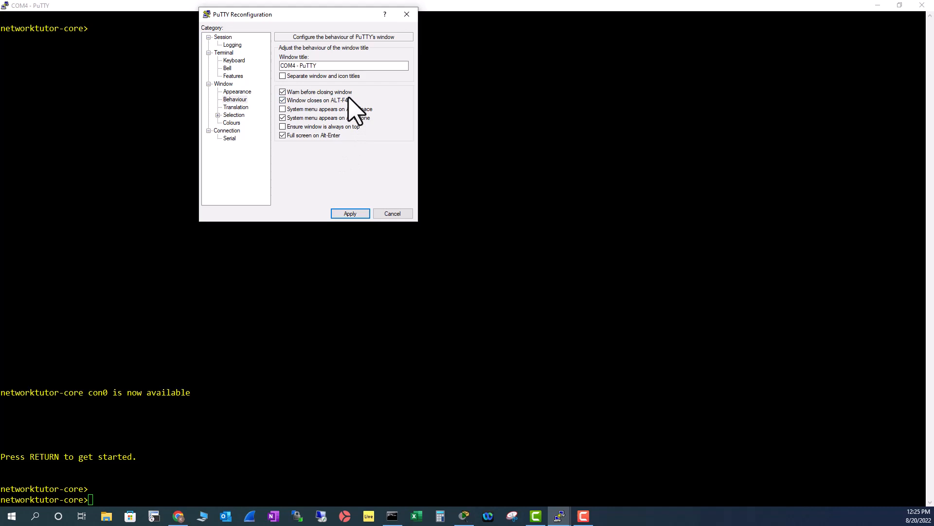
mouse_move(331, 113)
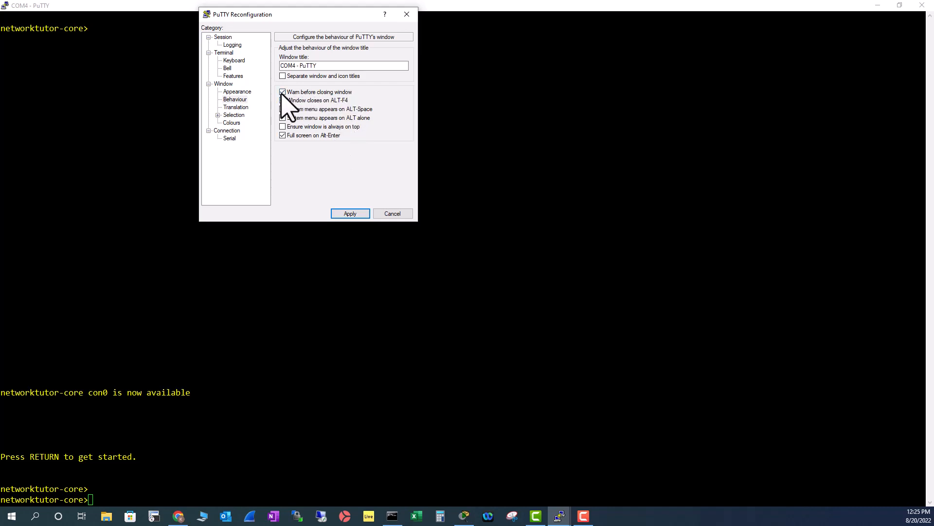
- Uncheck 'Warn before closing window' and apply the behaviour changes
left_click(282, 100)
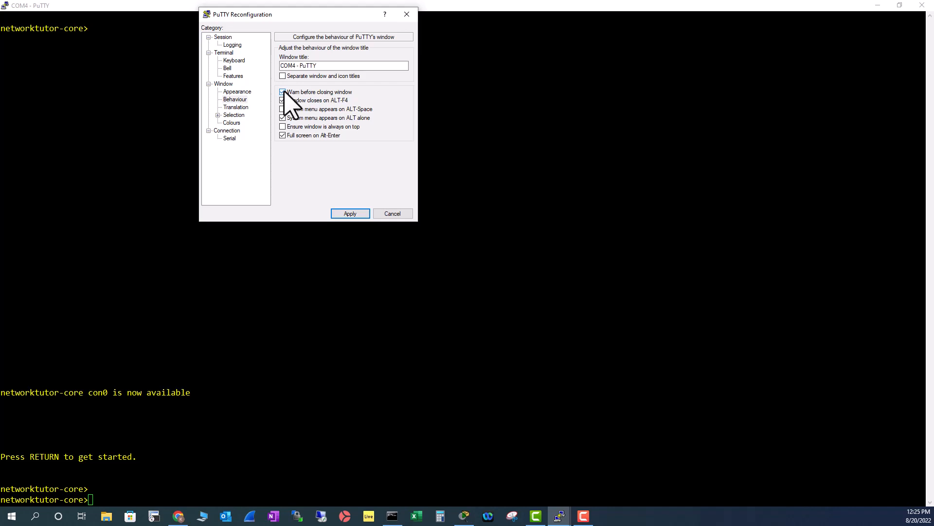
left_click(283, 92)
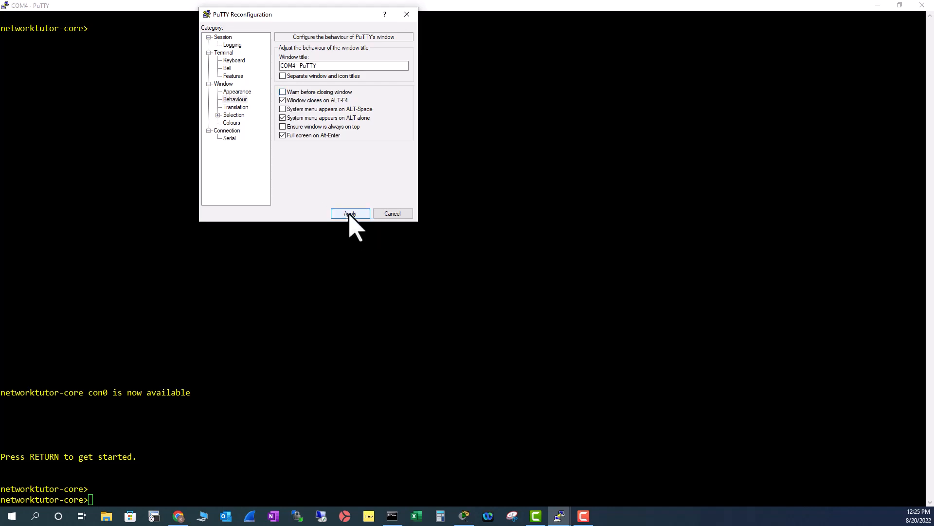
left_click(350, 213)
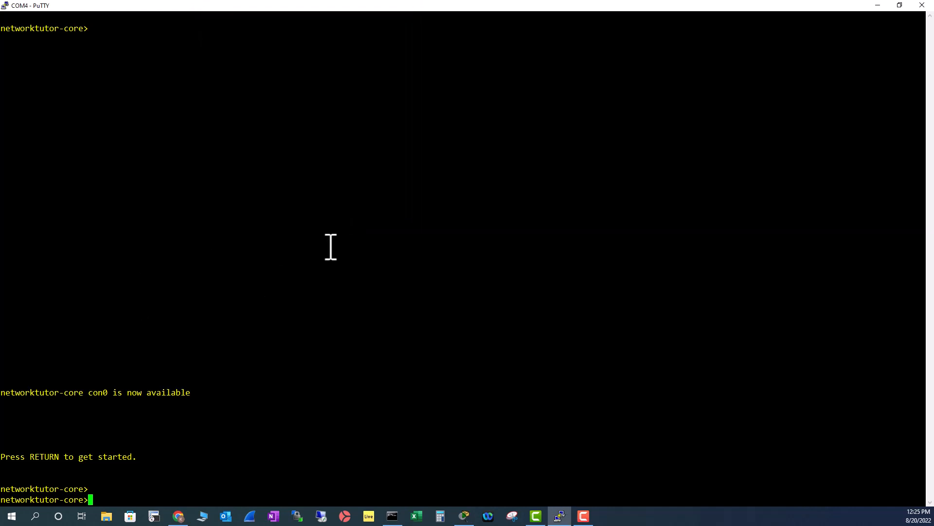
mouse_move(329, 252)
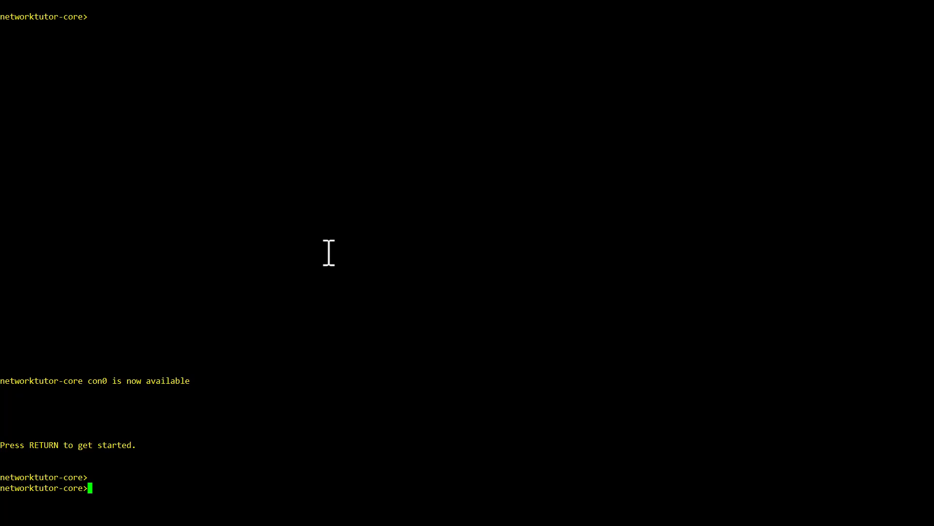
- Enter global configuration mode on the switch with 'conf t' in the full-screen console
key("Return")
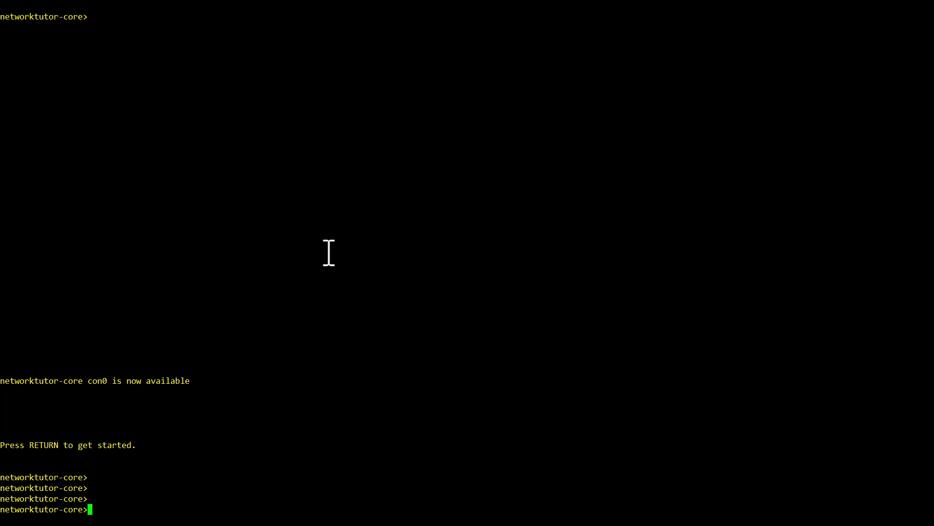
type("conf t")
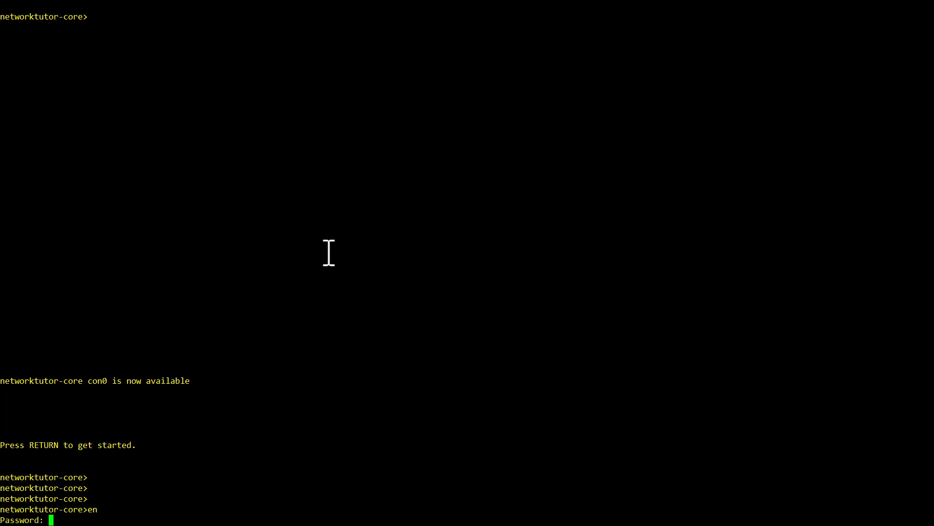
type("conf t")
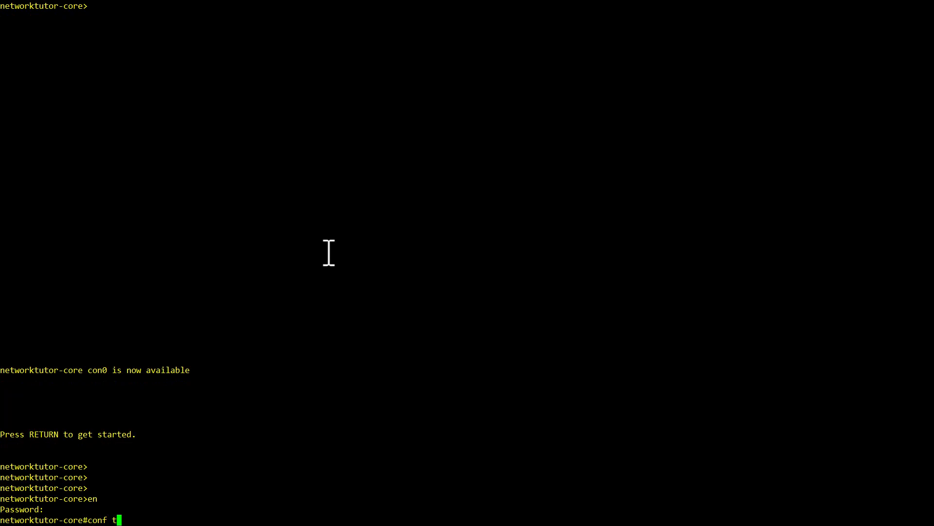
key("Return")
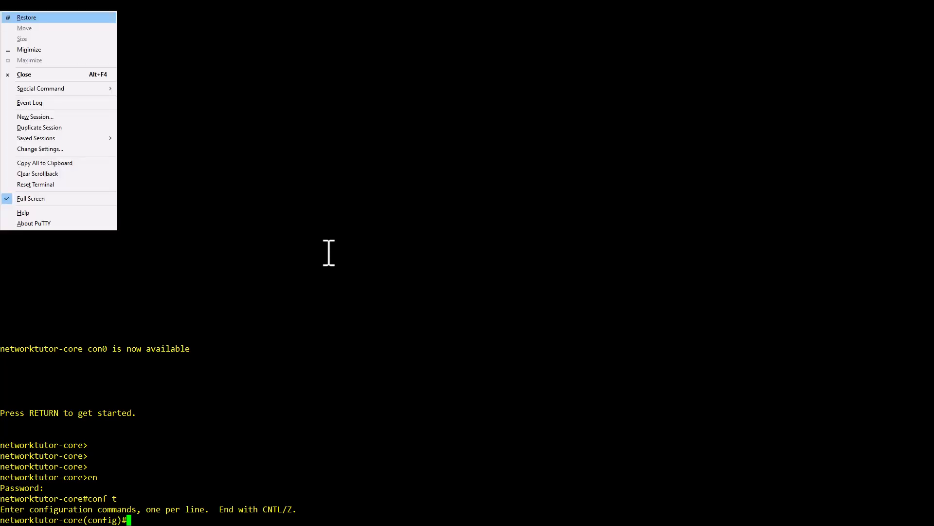
mouse_move(32, 24)
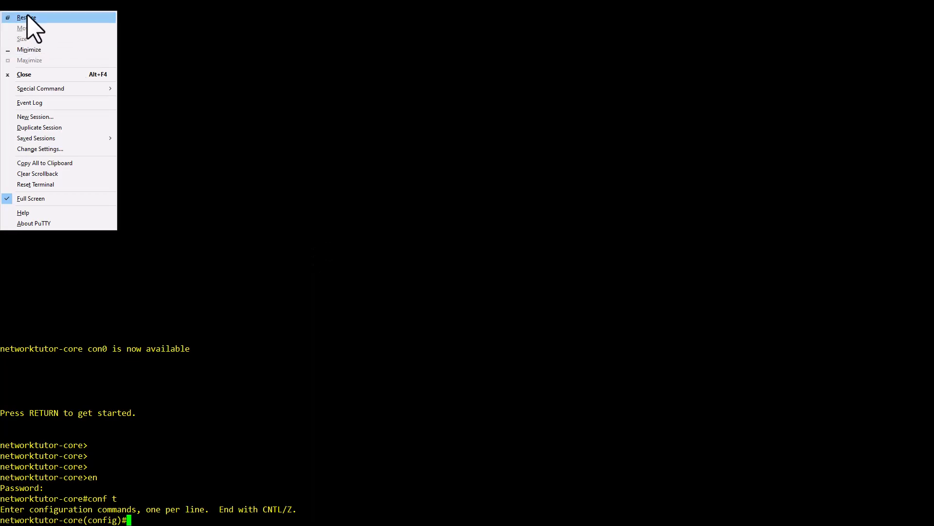
- Restore the console from full screen to a normal window via the system menu
left_click(27, 16)
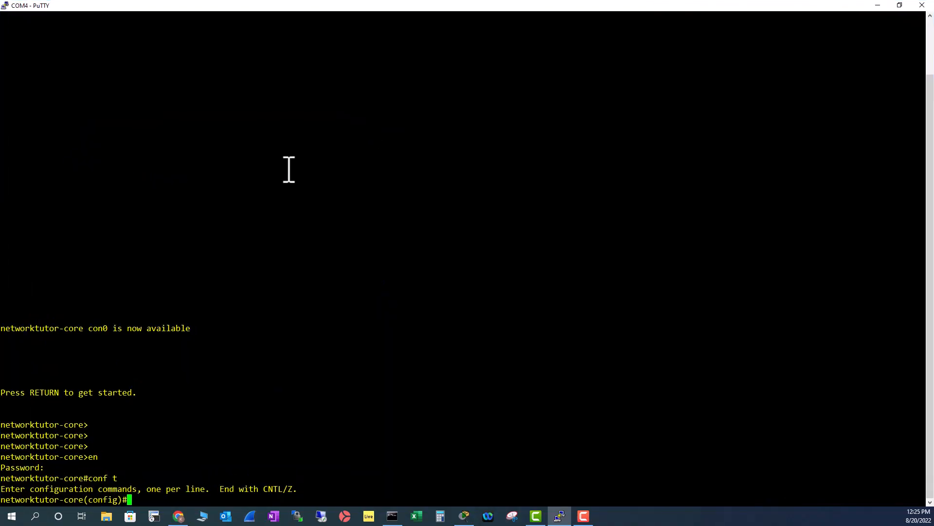
mouse_move(178, 222)
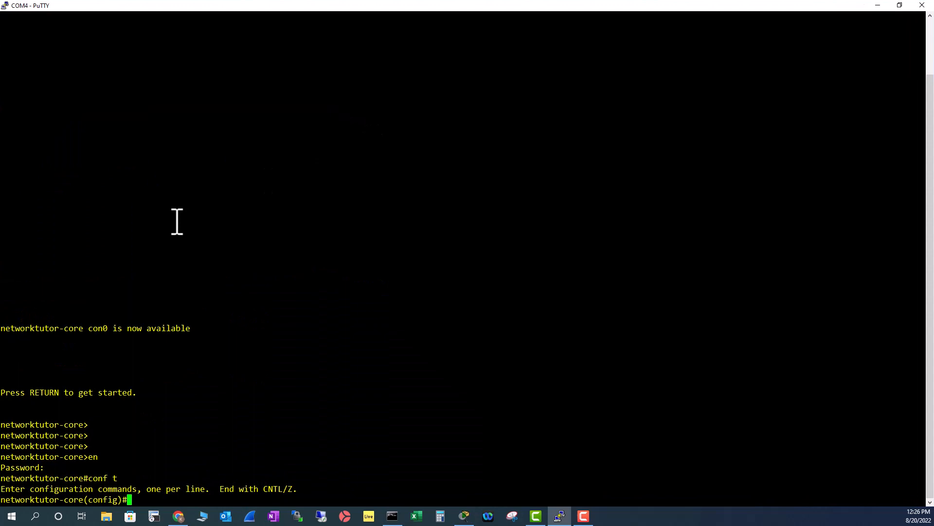
mouse_move(838, 173)
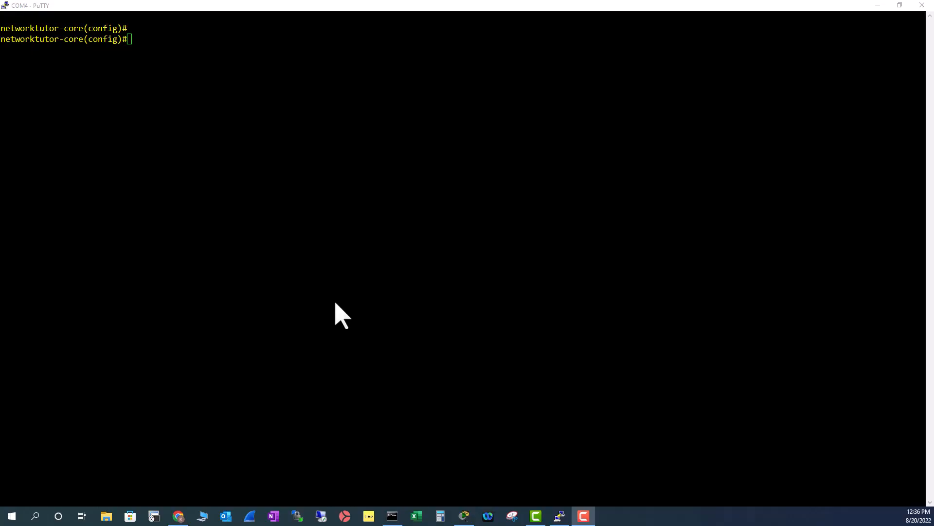
mouse_move(18, 16)
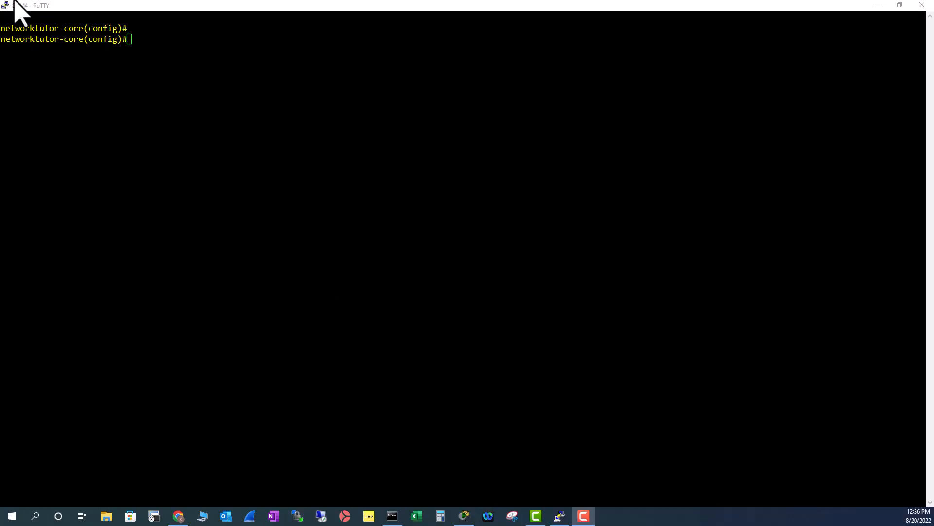
- Bring up the window's system menu from the title-bar icon again
left_click(5, 5)
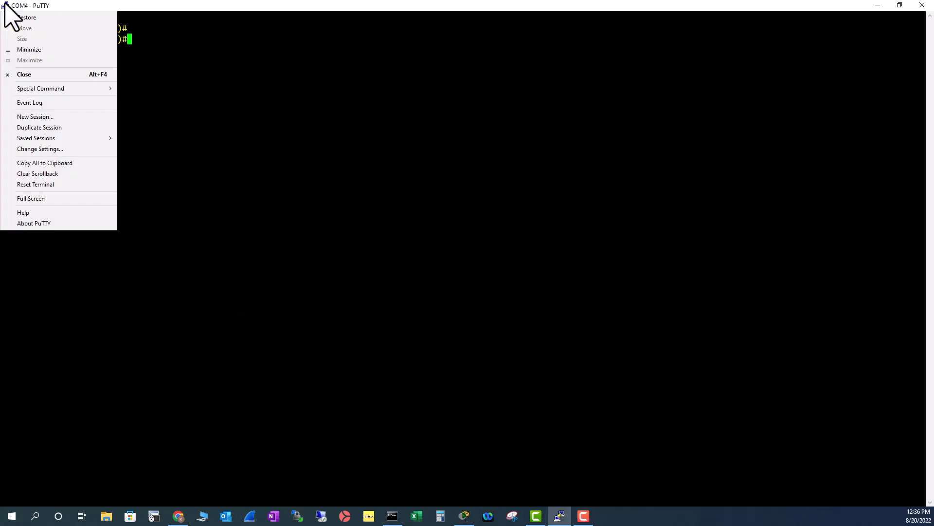
mouse_move(40, 149)
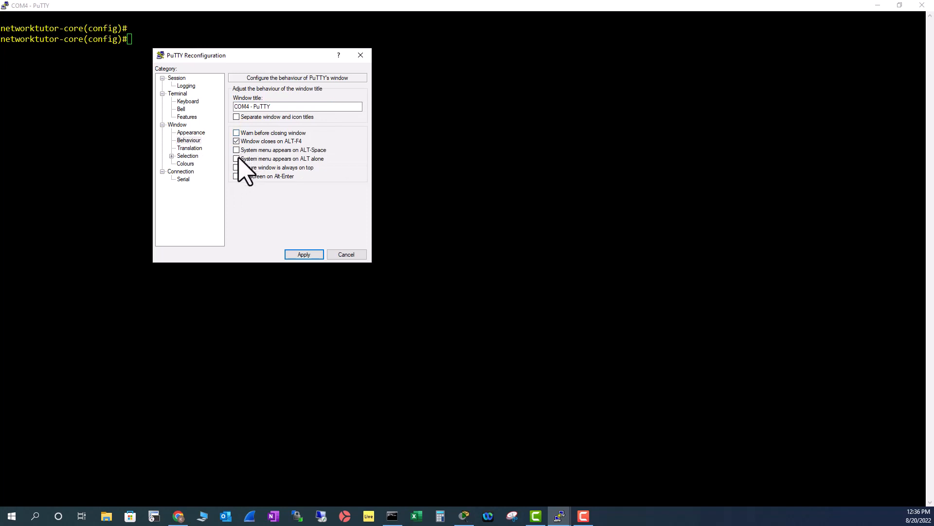
- Enable ALT-alone menu and Alt-Enter full screen, save to Settings-2-BY, and apply
left_click(236, 159)
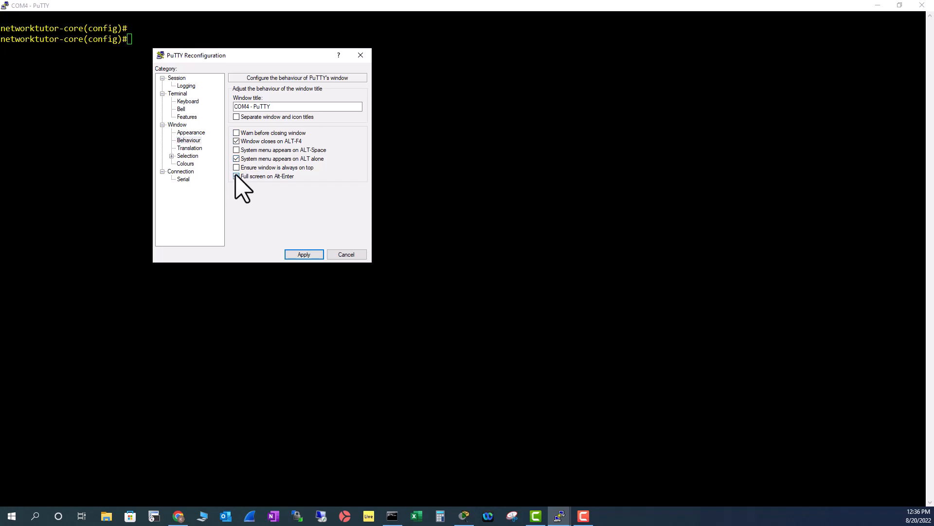
left_click(176, 78)
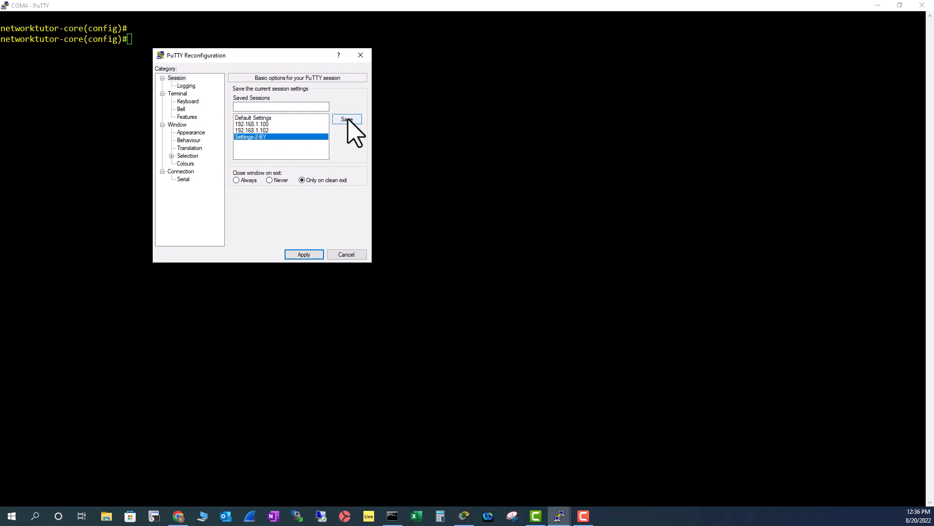
left_click(346, 119)
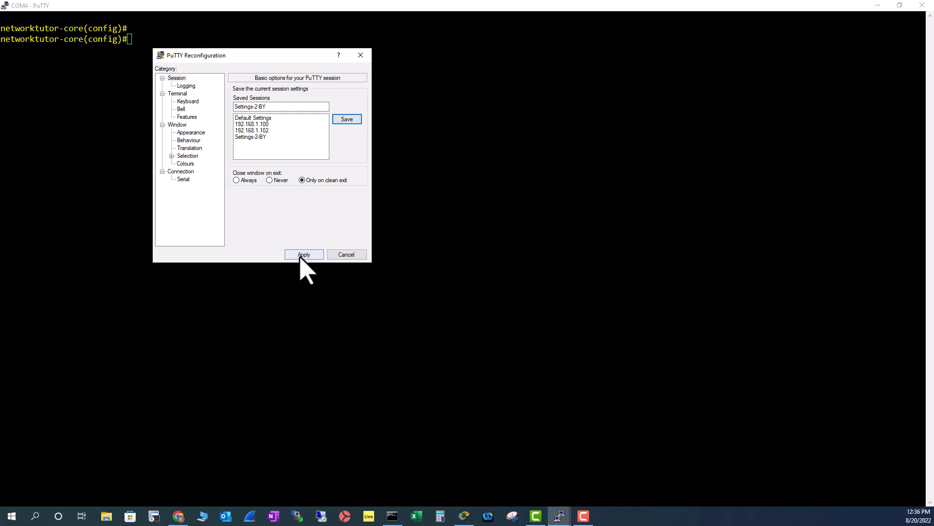
left_click(304, 254)
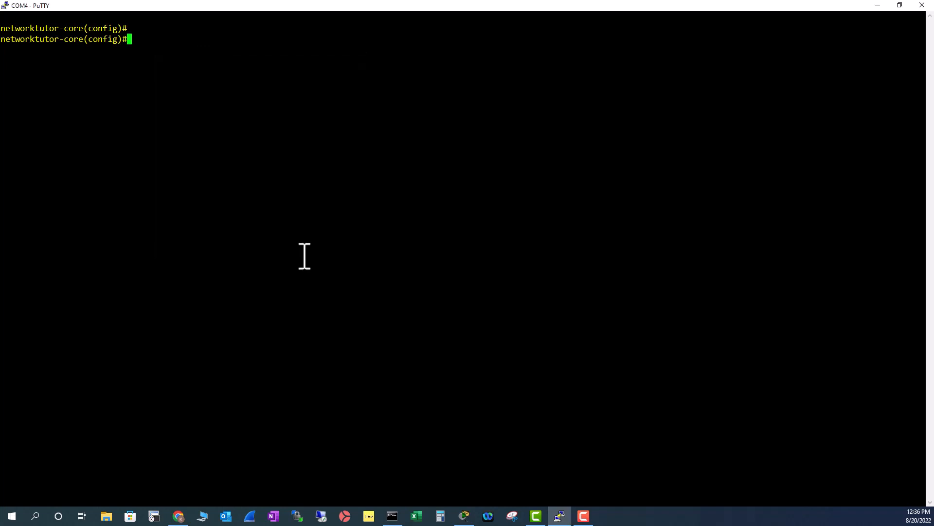
mouse_move(925, 6)
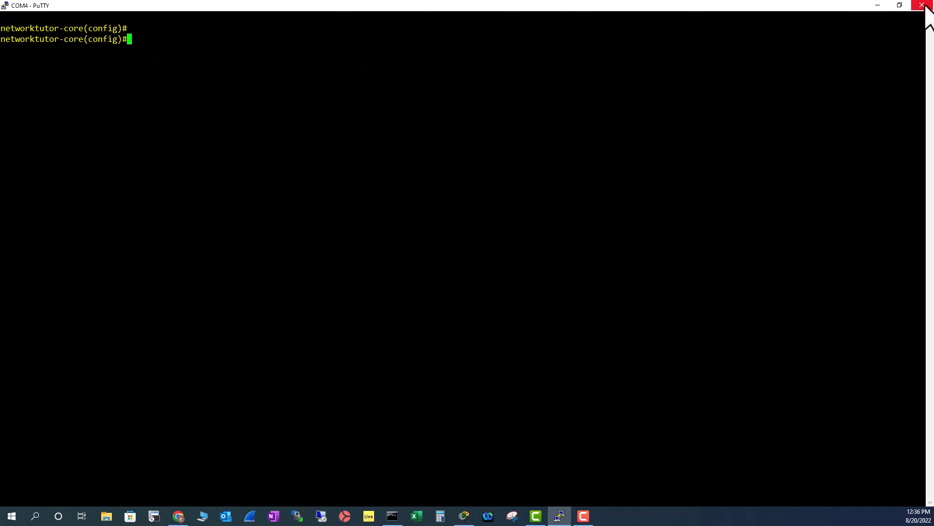
- Close and reopen the session, check Window > Behaviour settings persist, return to Session page
left_click(927, 5)
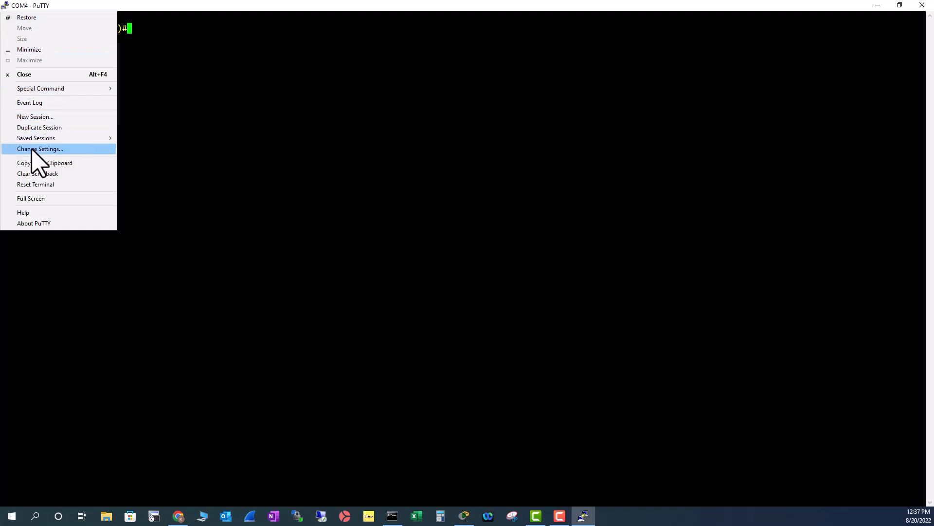
left_click(40, 149)
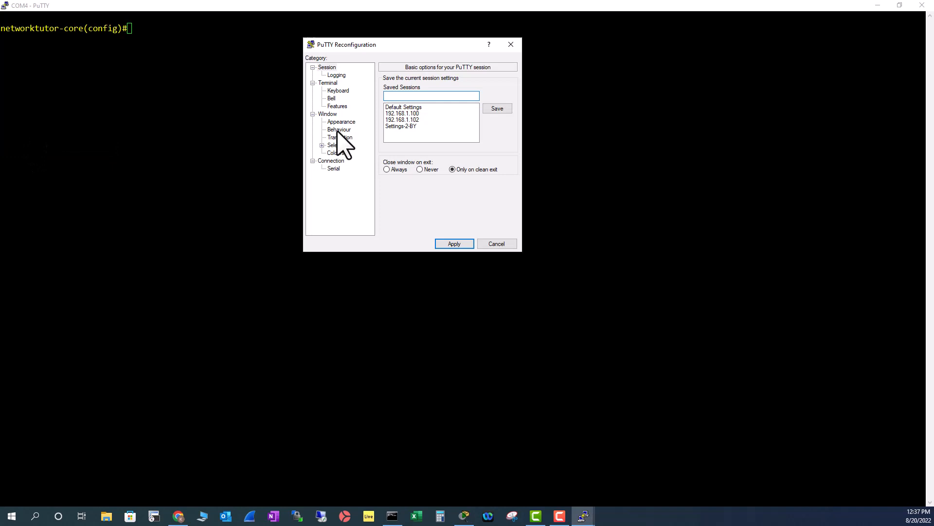
left_click(339, 129)
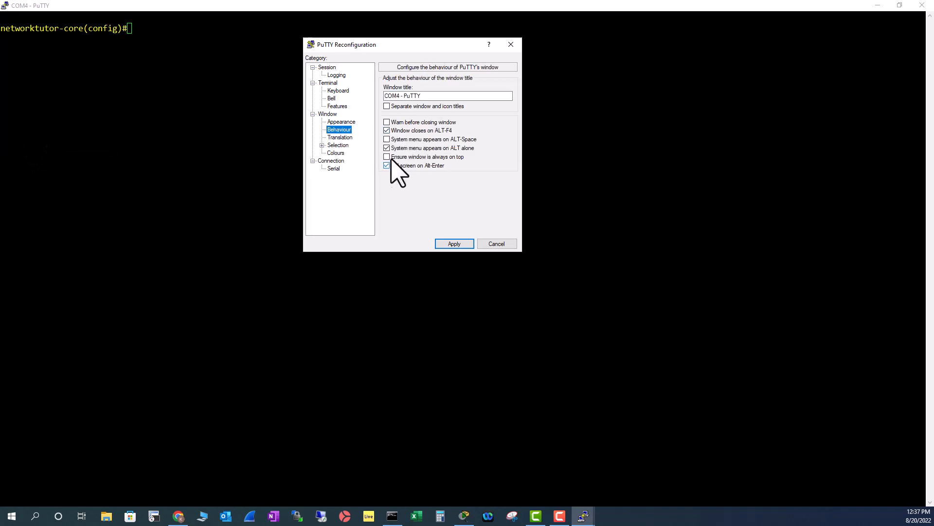
left_click(387, 165)
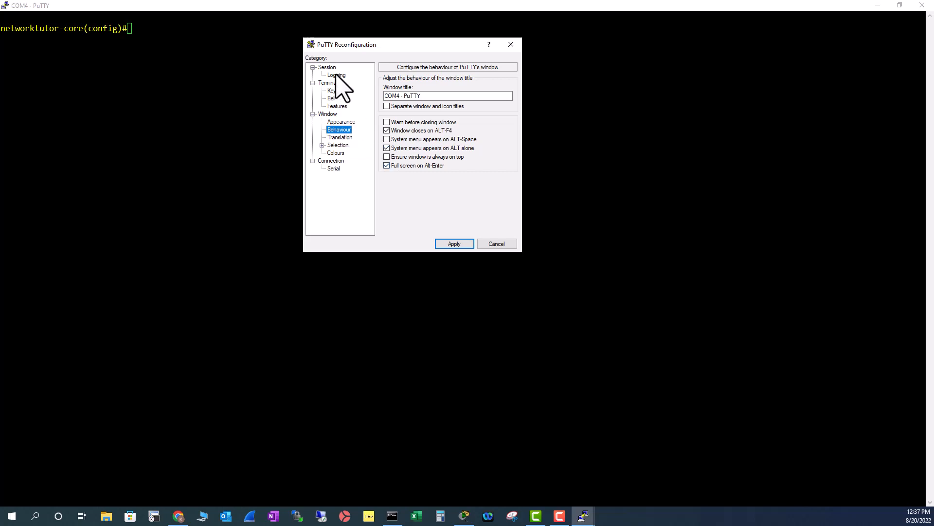
left_click(326, 67)
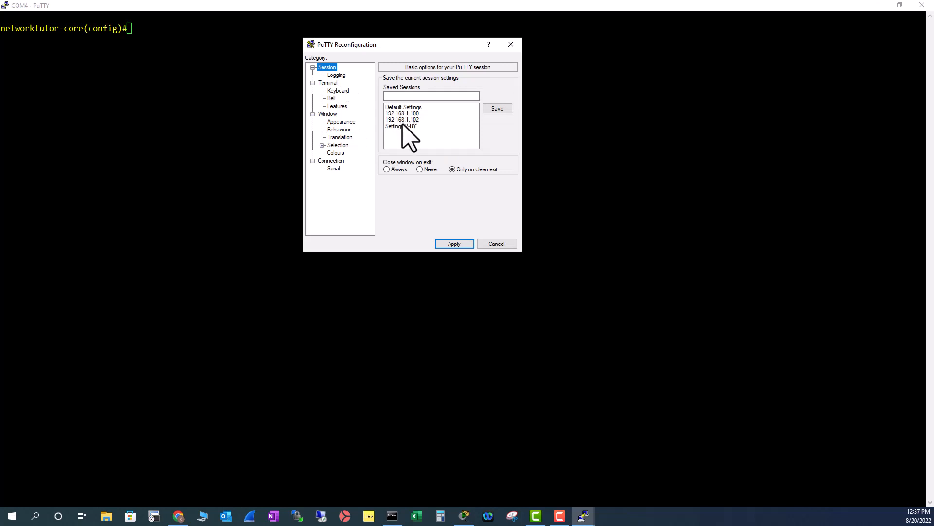